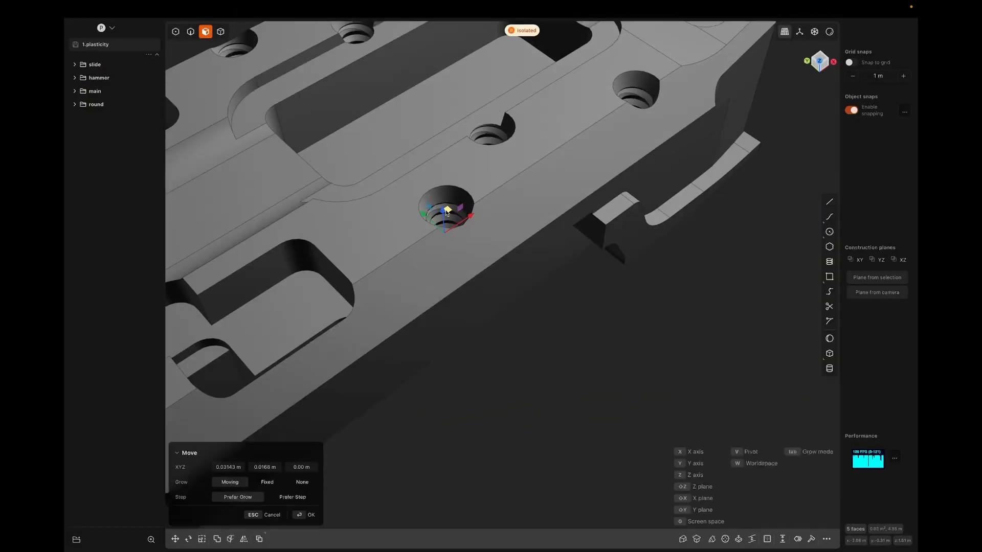
Switch to the second Plasticity file showing the extruded solid with stepped grooves.
left_click(188, 540)
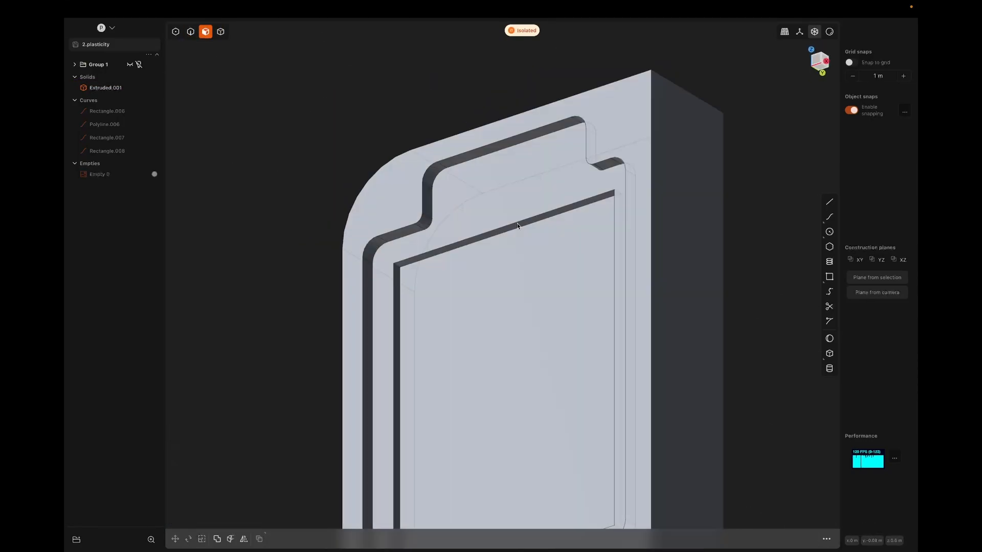
Select the recessed inner panel face and start the Offset face command at distance 0.
left_click(517, 226)
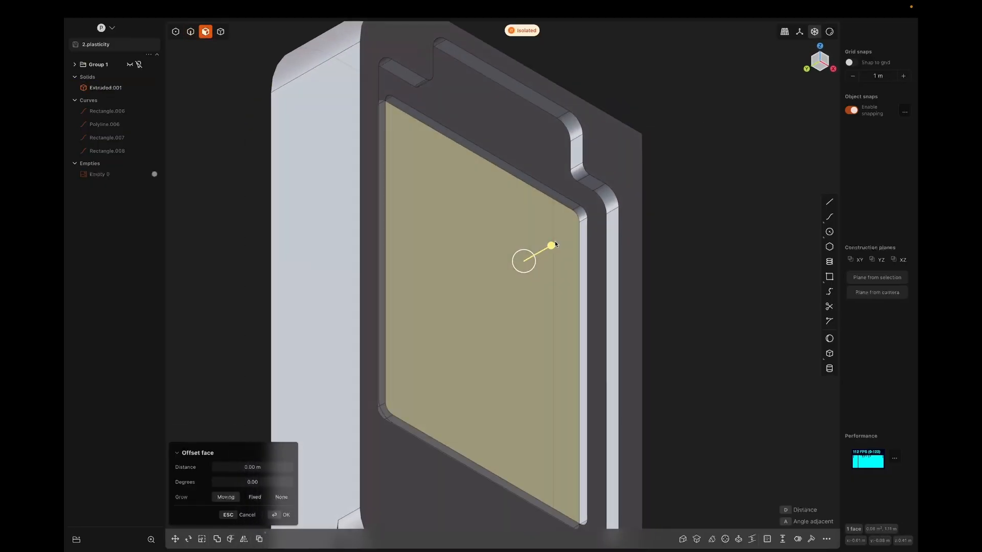